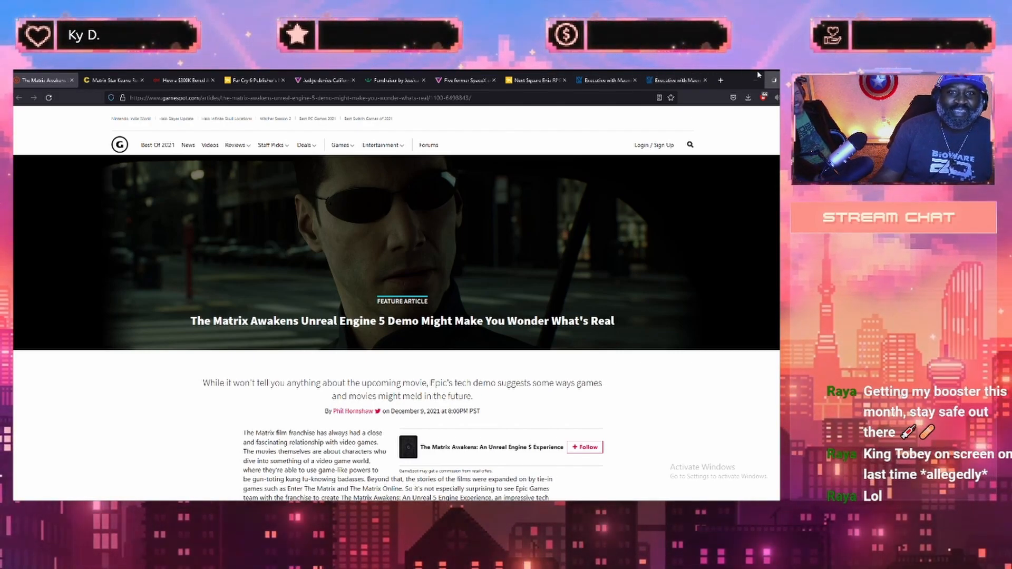
Search 'spider ma' in a new tab and reach the Rotten Tomatoes Spider-Man: No Way Home page.
click(719, 80)
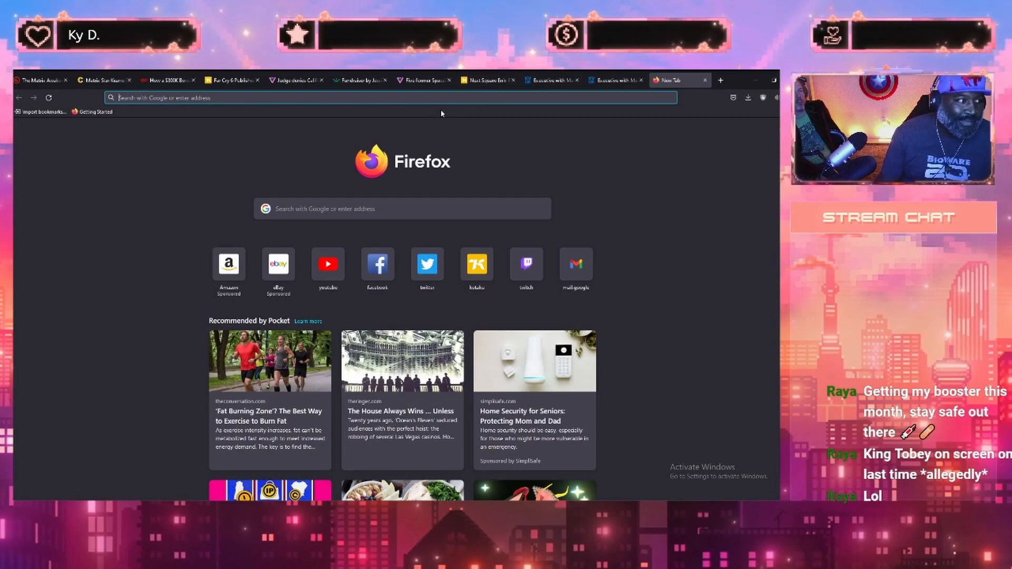
text(spider ma)
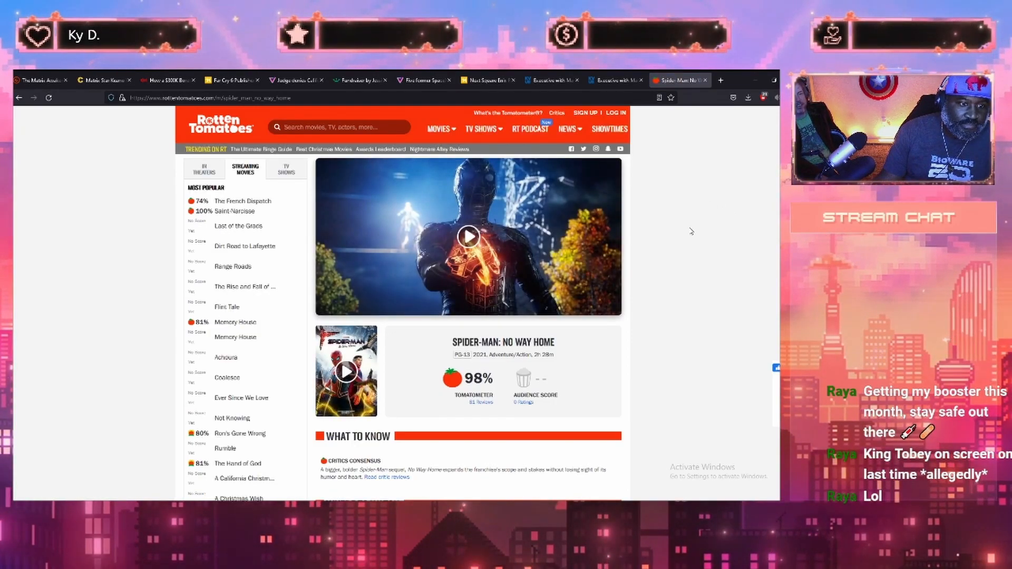
scroll(down, 3)
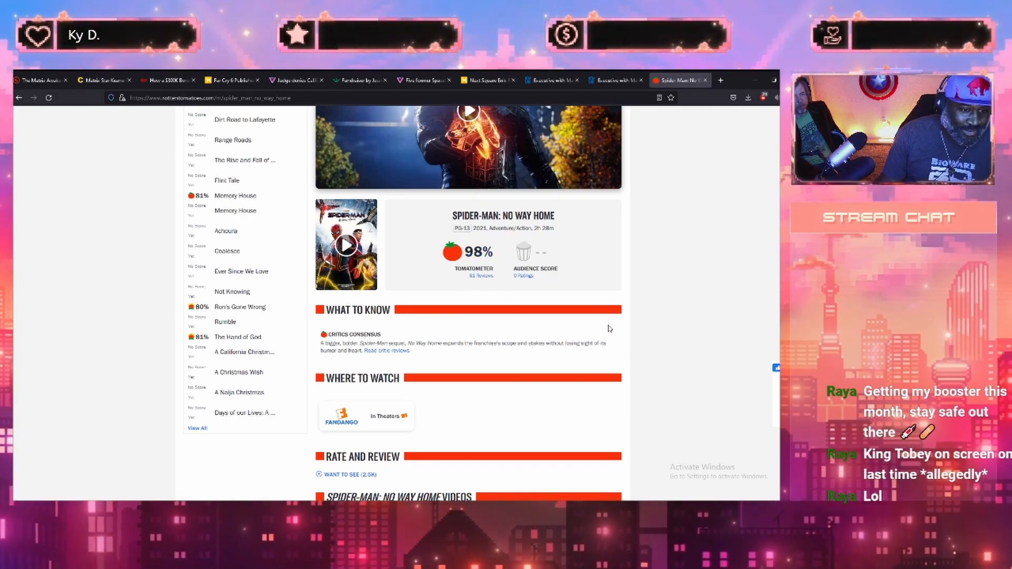
scroll(down, 3)
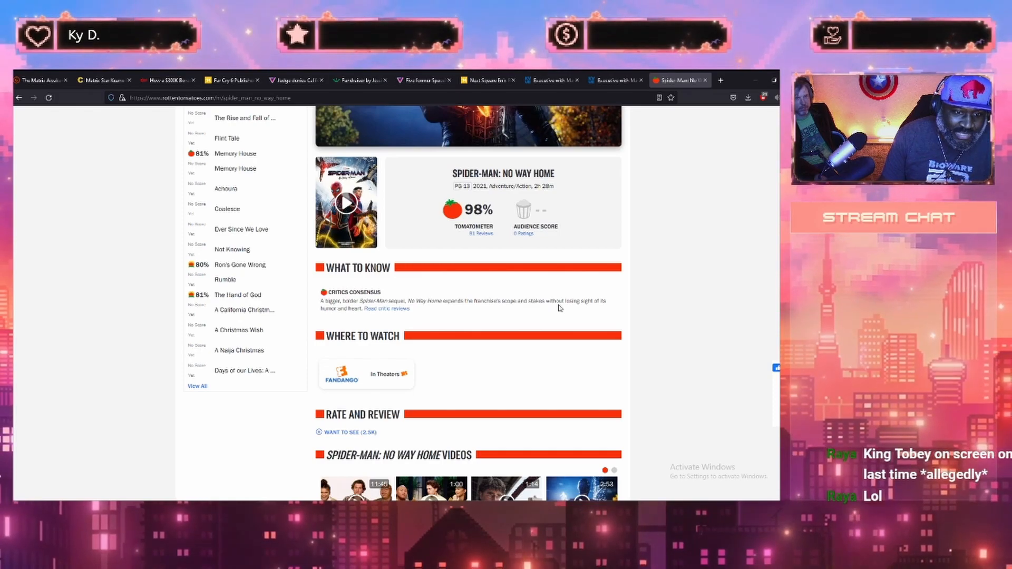
mouse_move(392, 315)
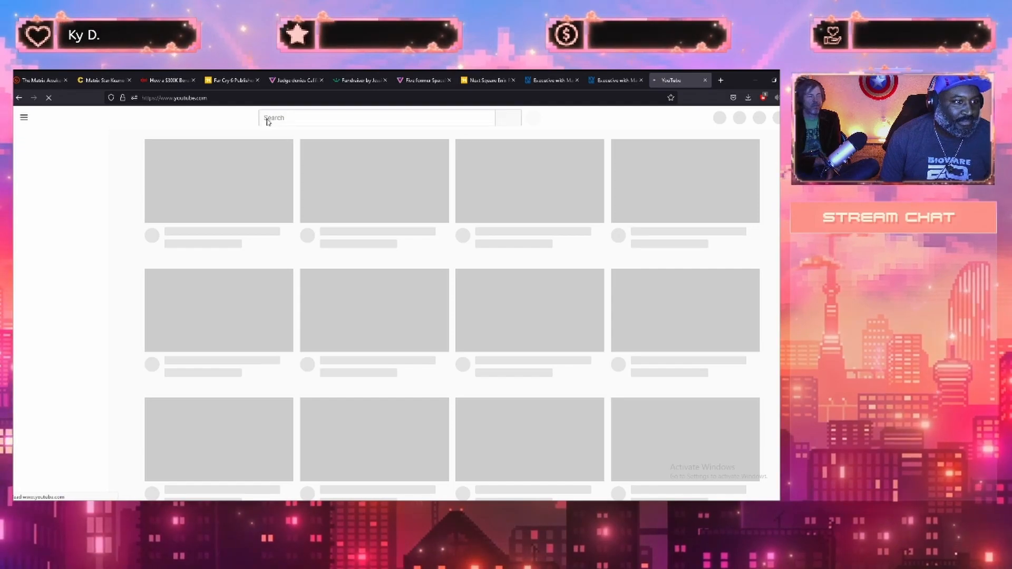
Search 'mike', go to Mike Zeroh's videos and play the Jon, George & Dave reset video.
text(mike zero)
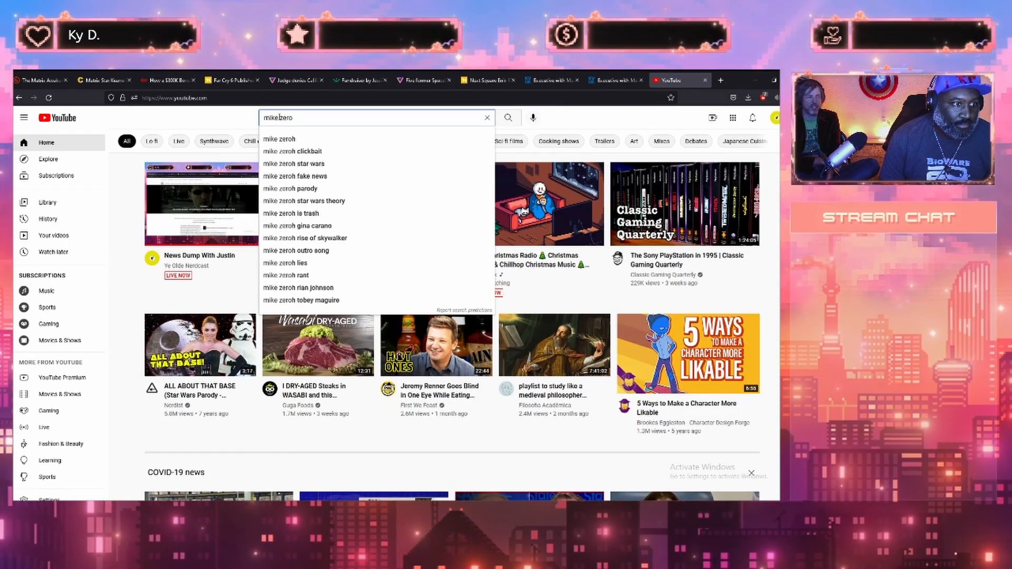
click(279, 139)
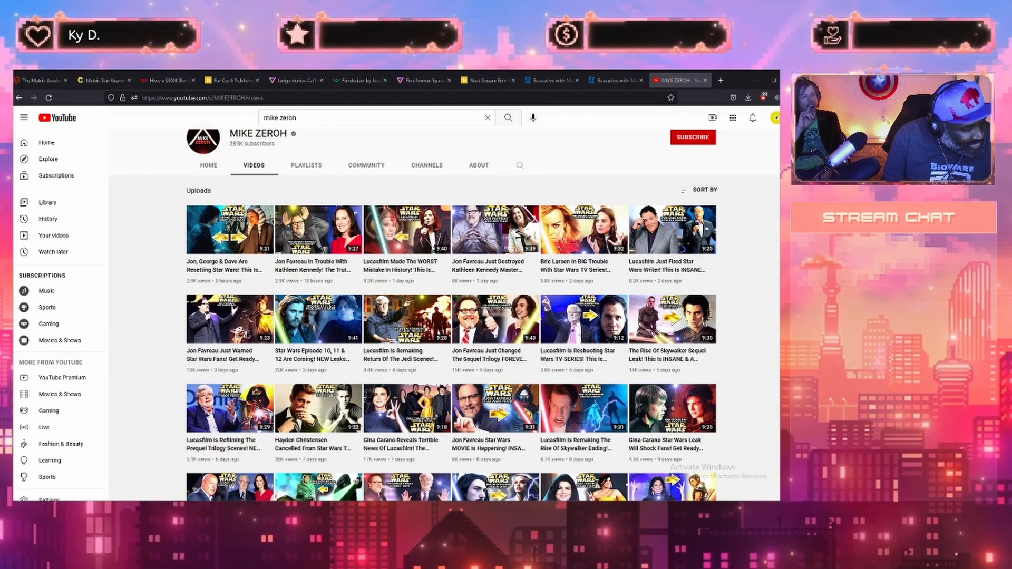
click(228, 229)
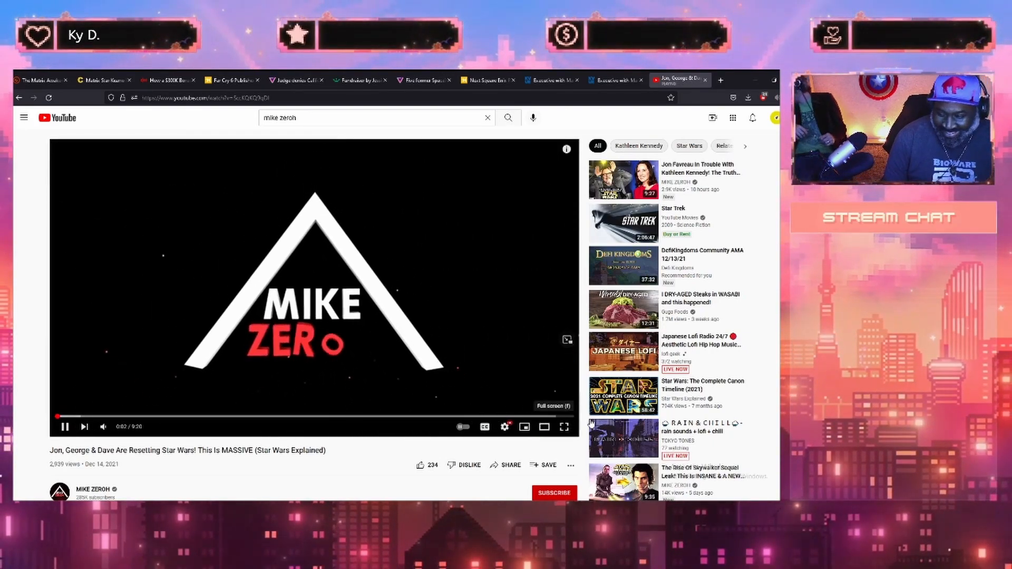
click(563, 427)
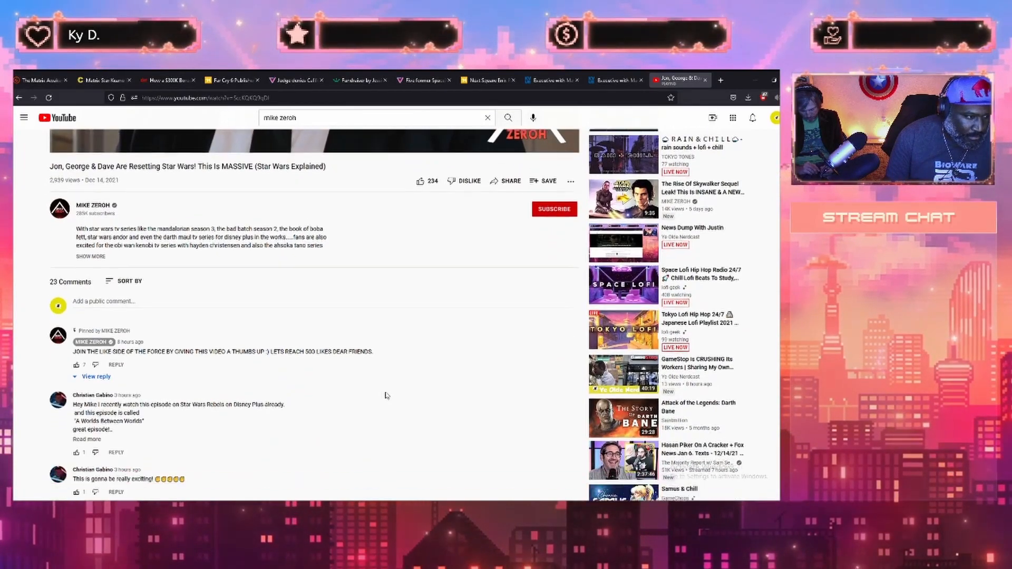
scroll(down, 3)
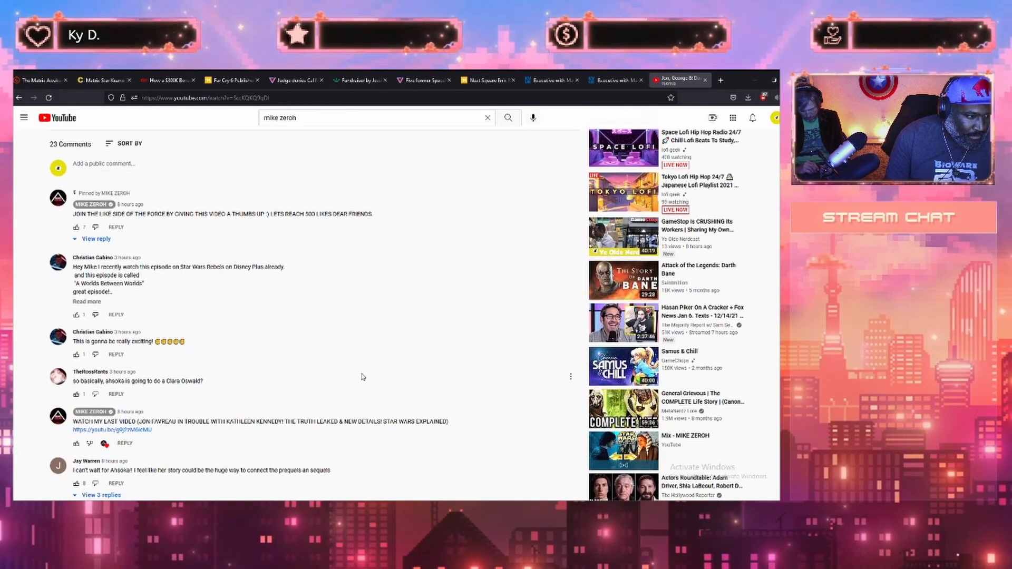
scroll(down, 3)
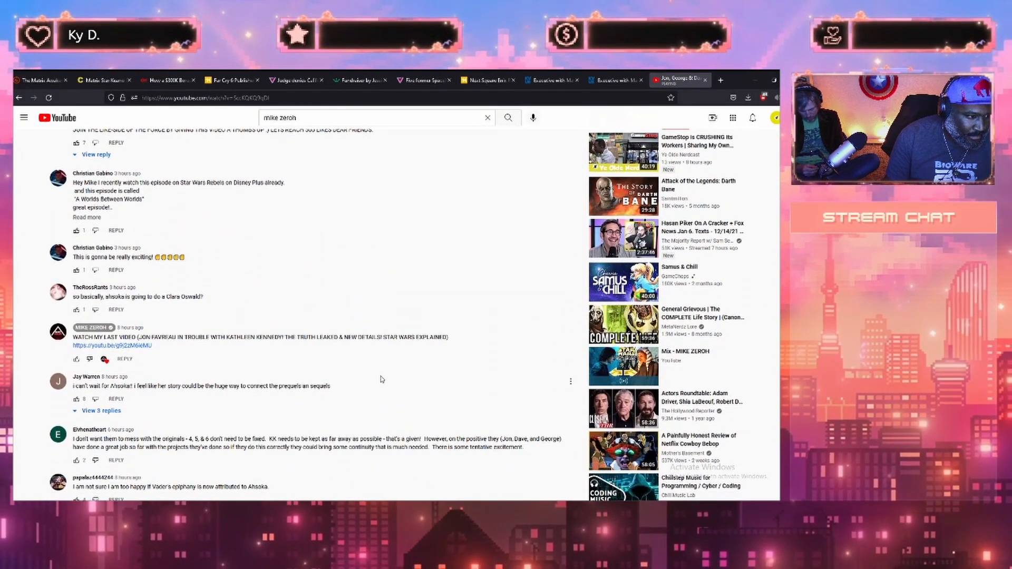
scroll(down, 3)
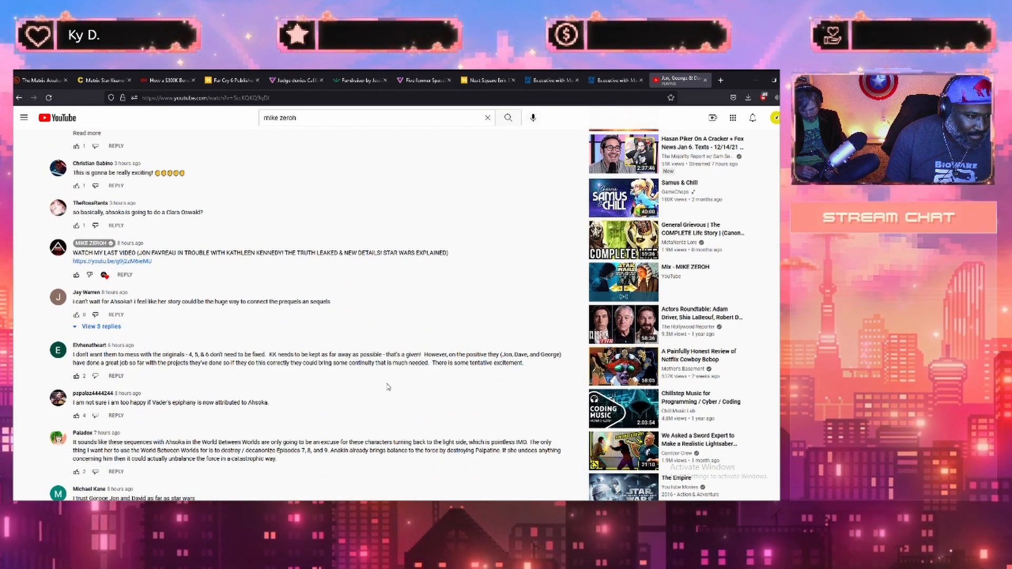
scroll(down, 3)
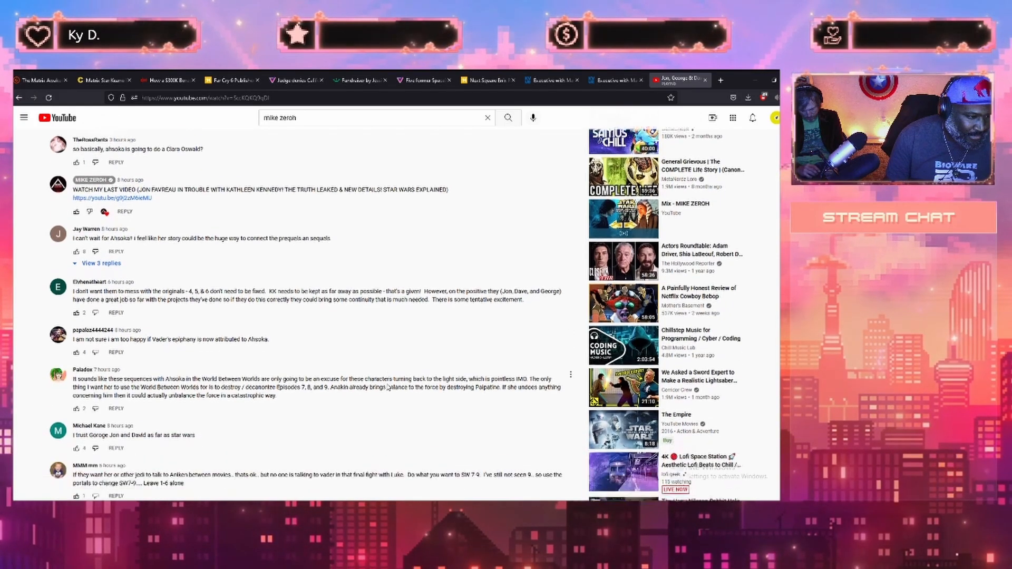
scroll(down, 3)
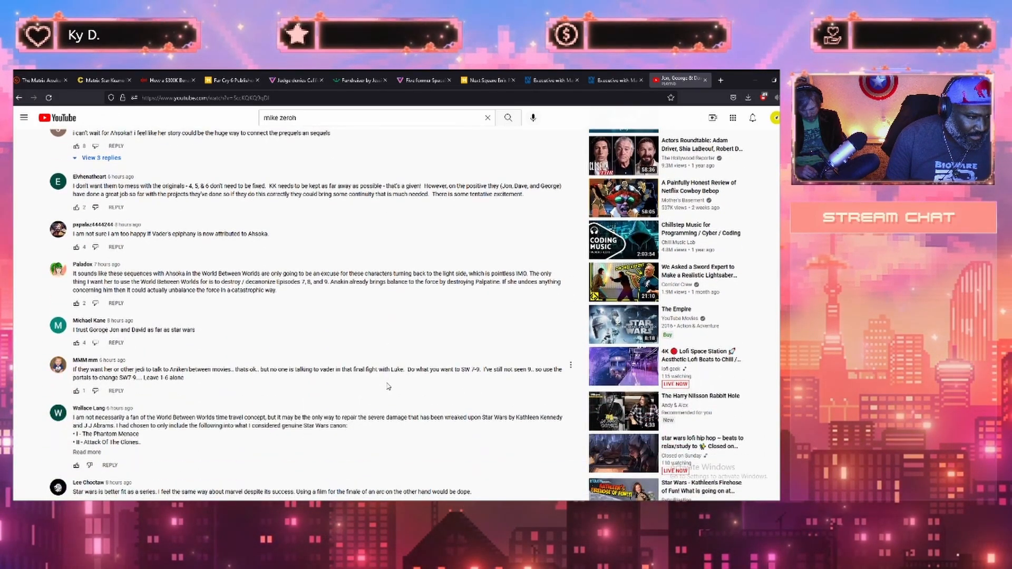
scroll(down, 3)
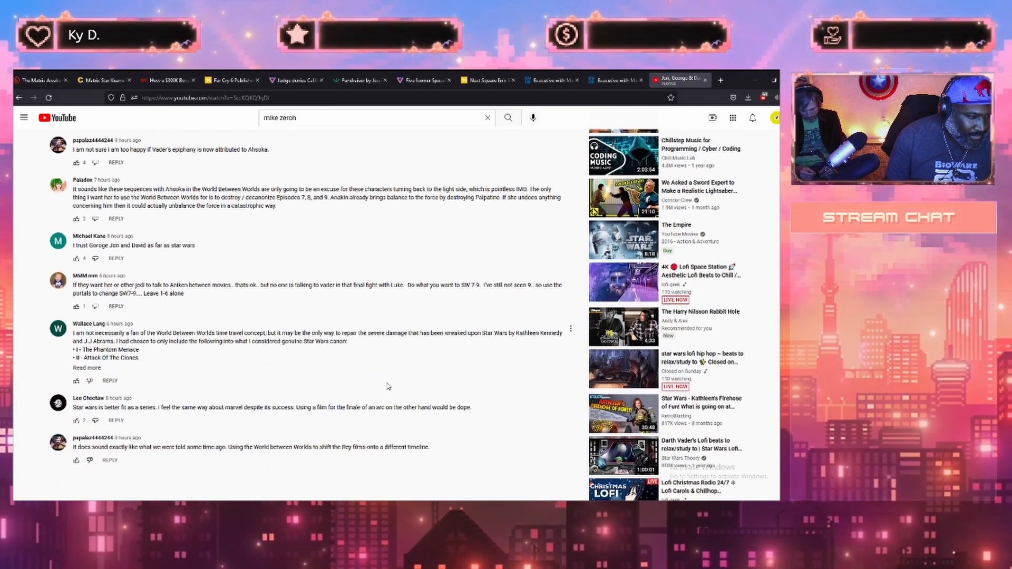
scroll(up, 3)
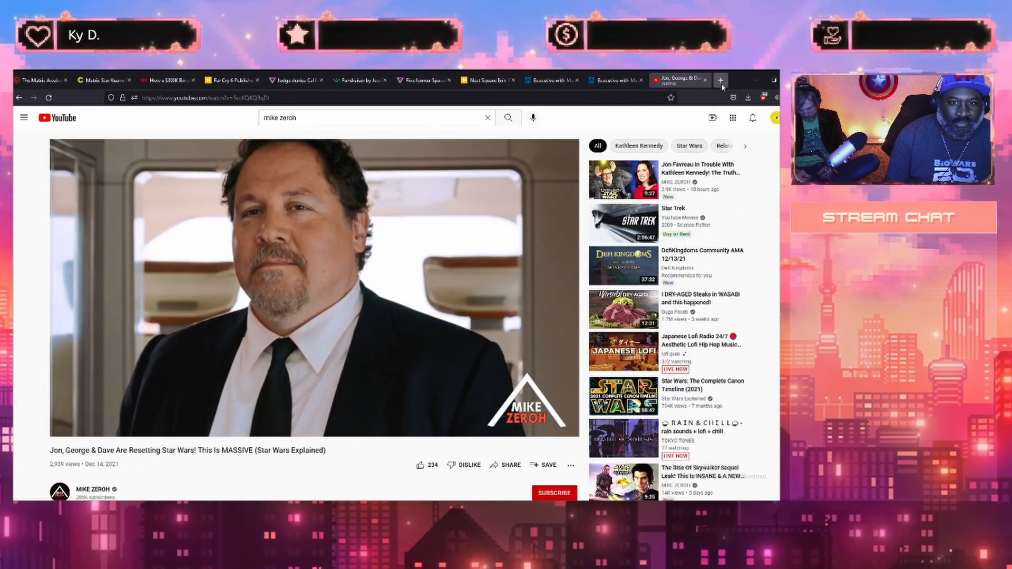
Search Google for George Lucas ('george k') in a new tab and scan the results.
click(721, 79)
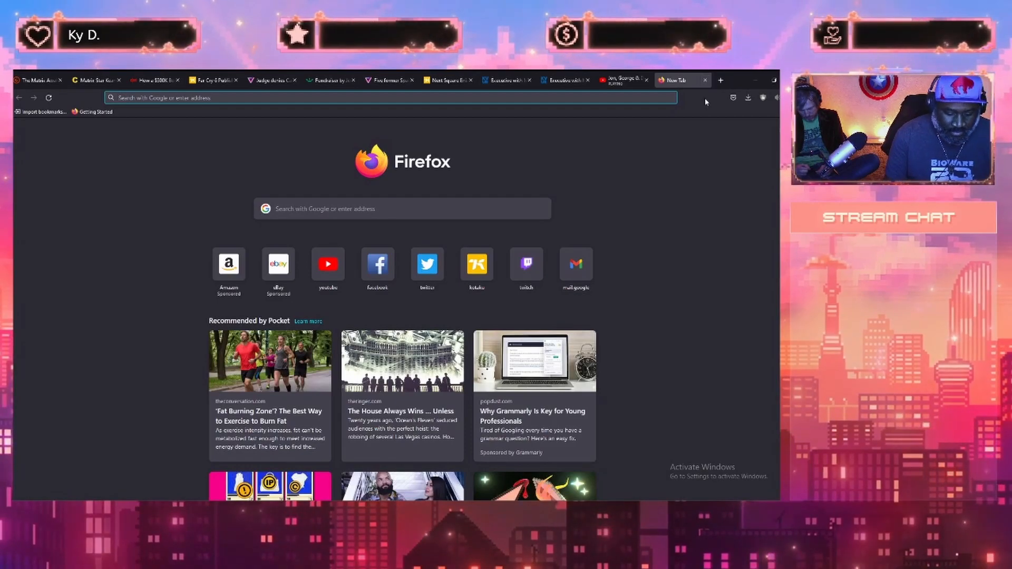
text(george k)
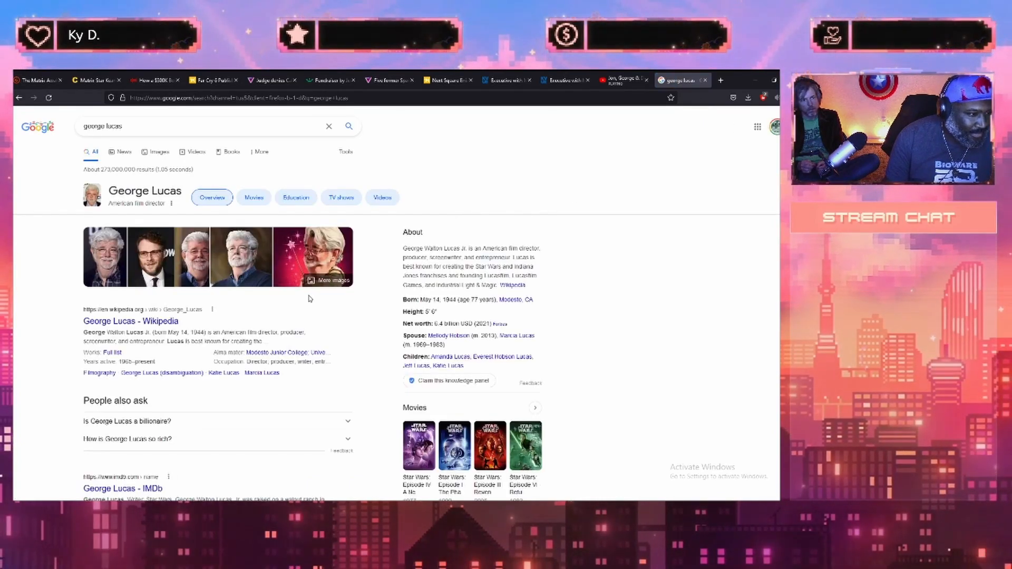
scroll(down, 3)
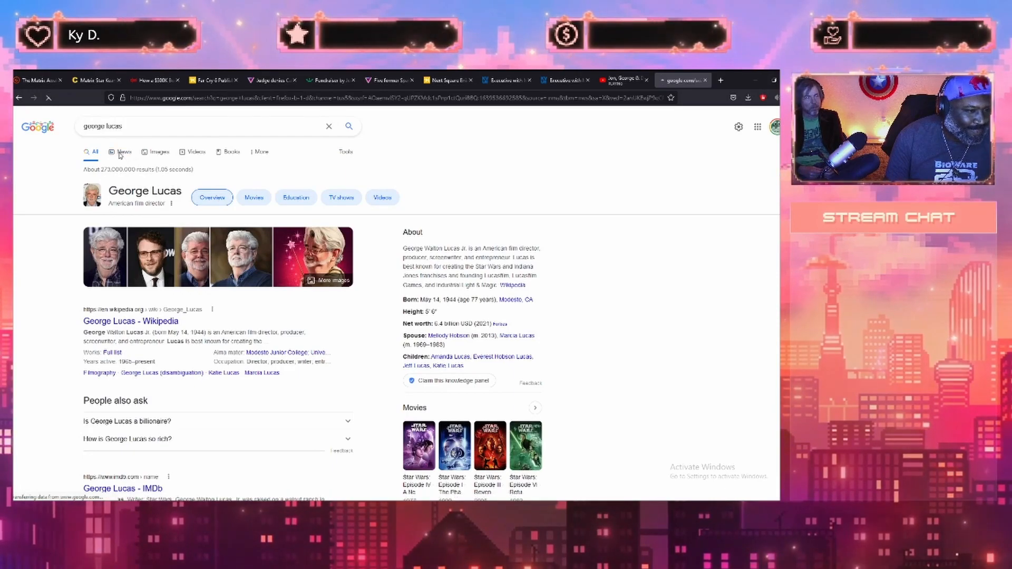
Switch to the News results and scroll through recent George Lucas stories.
click(123, 151)
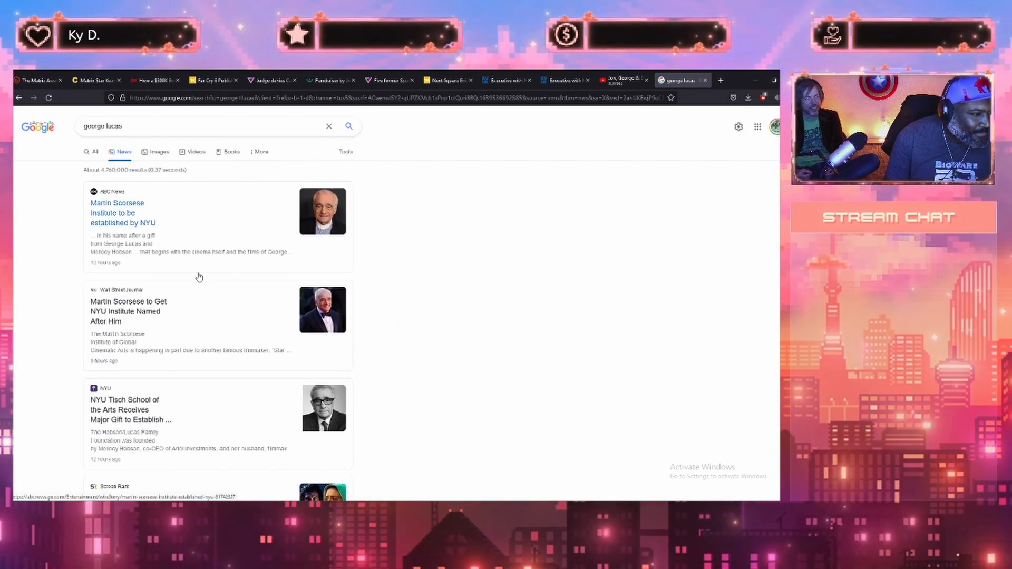
scroll(down, 3)
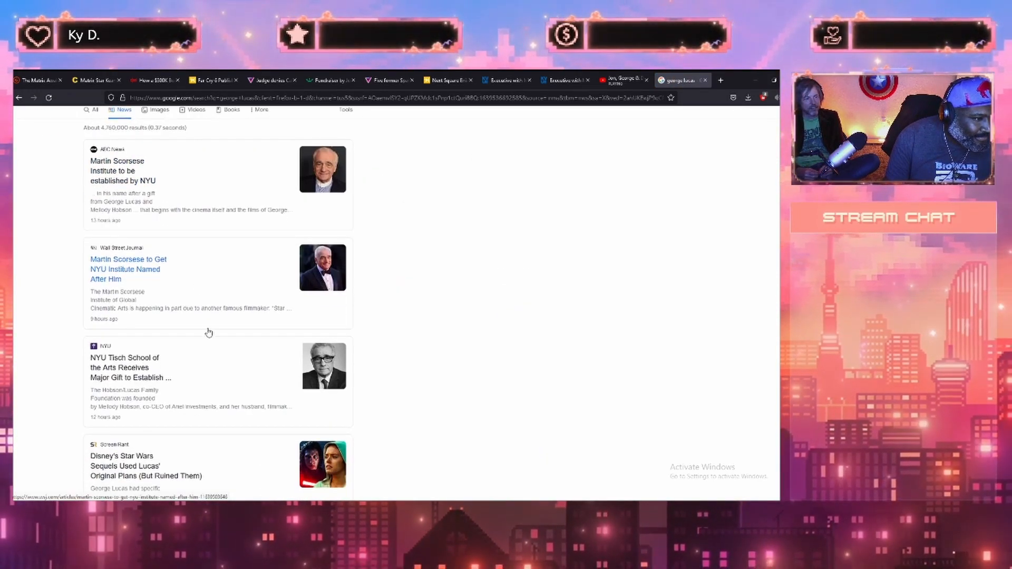
scroll(down, 3)
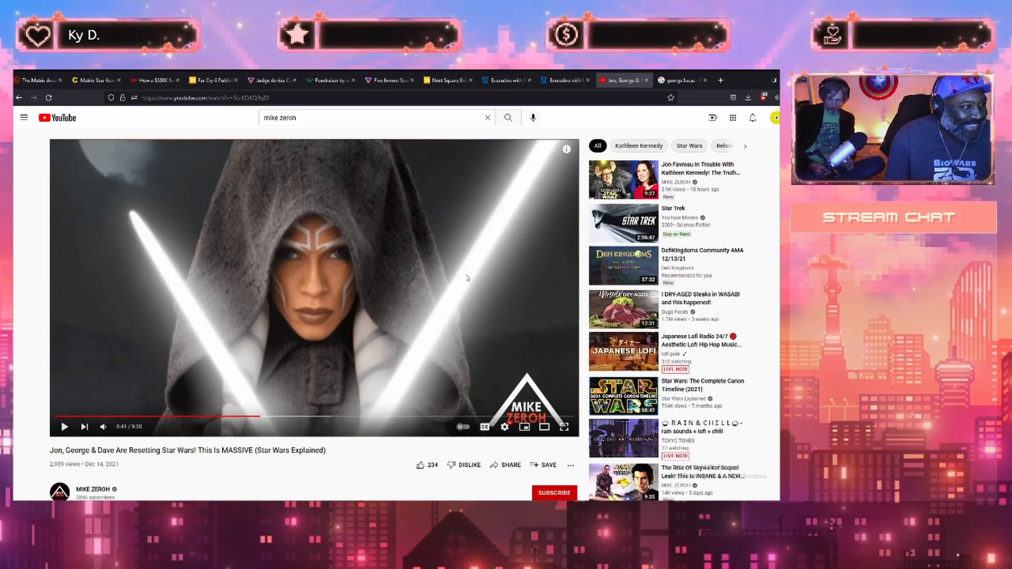
Scroll the video page toward the 'Jon Favreau In Trouble With Kathleen Kennedy' recommendation.
scroll(down, 3)
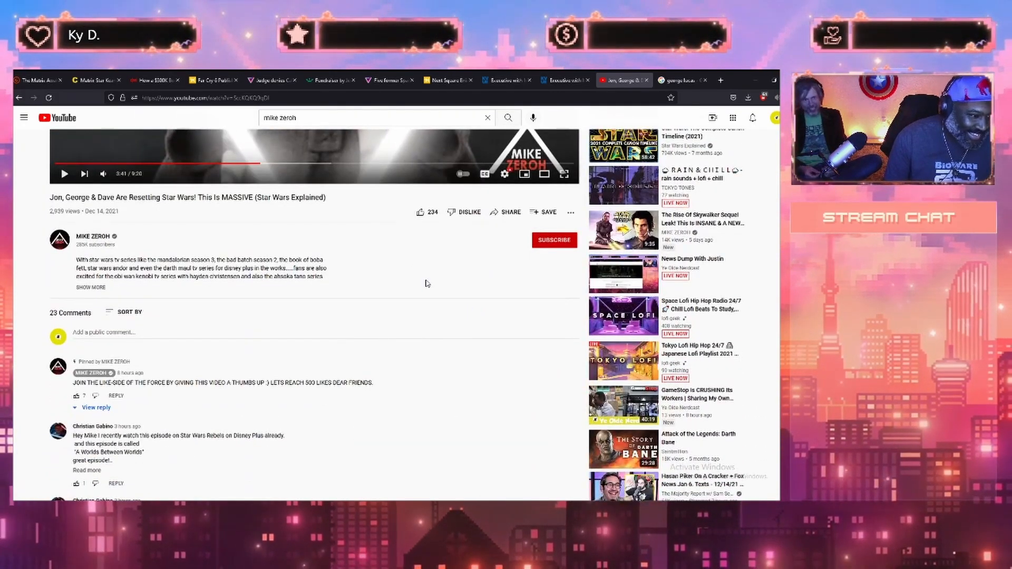
scroll(down, 3)
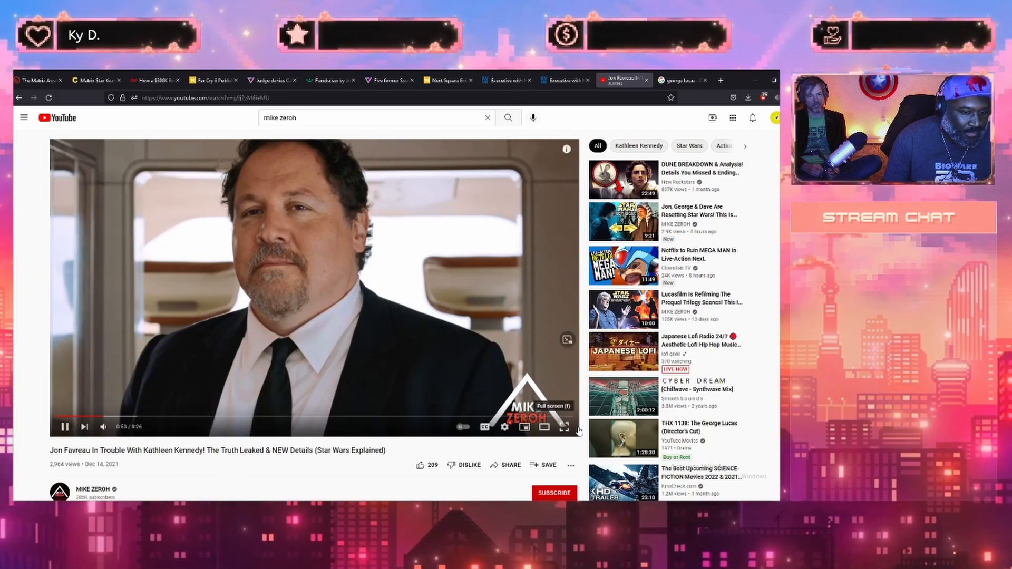
Pause the Jon Favreau video in the player and scroll down the page.
click(563, 427)
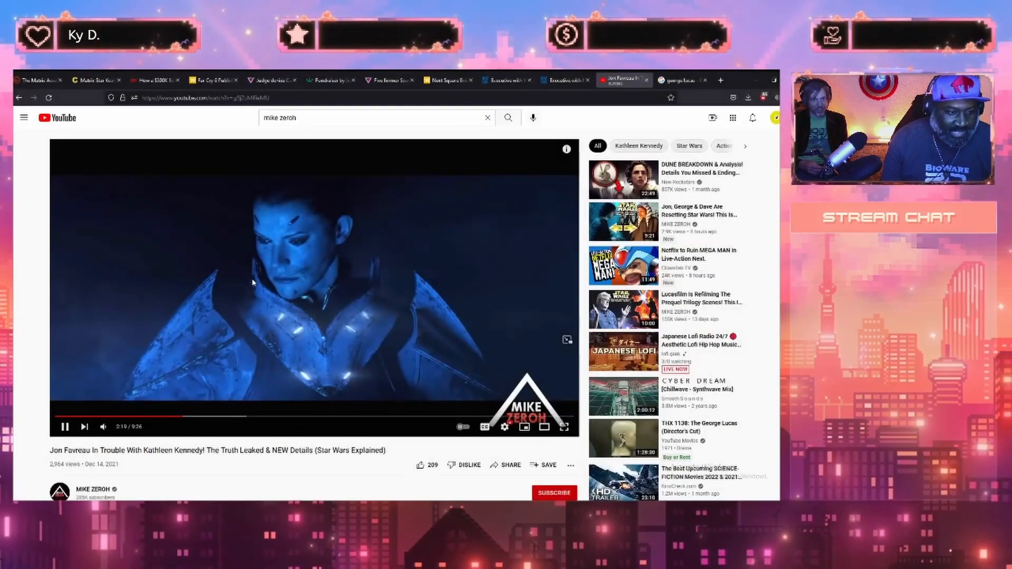
scroll(down, 3)
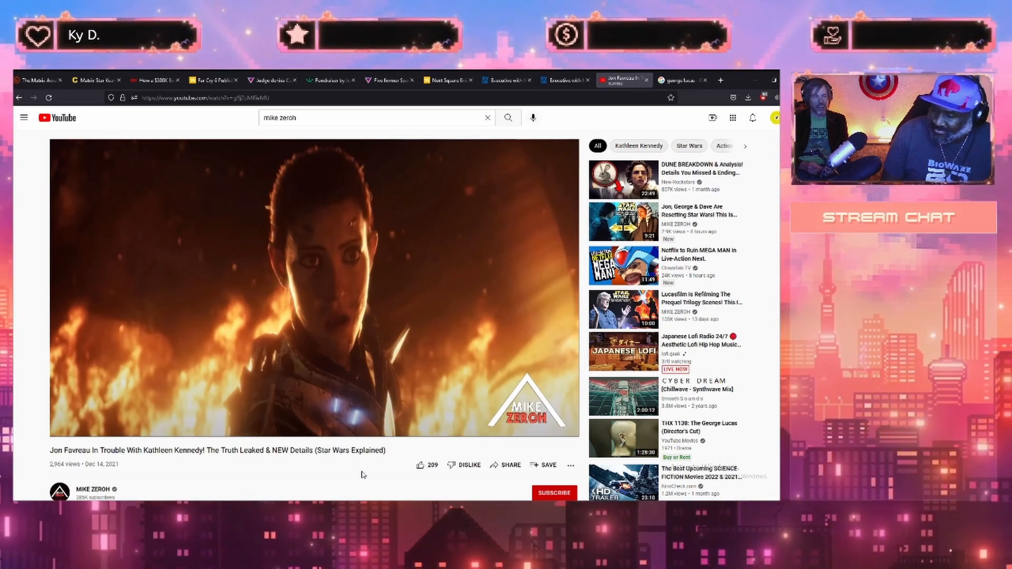
mouse_move(239, 313)
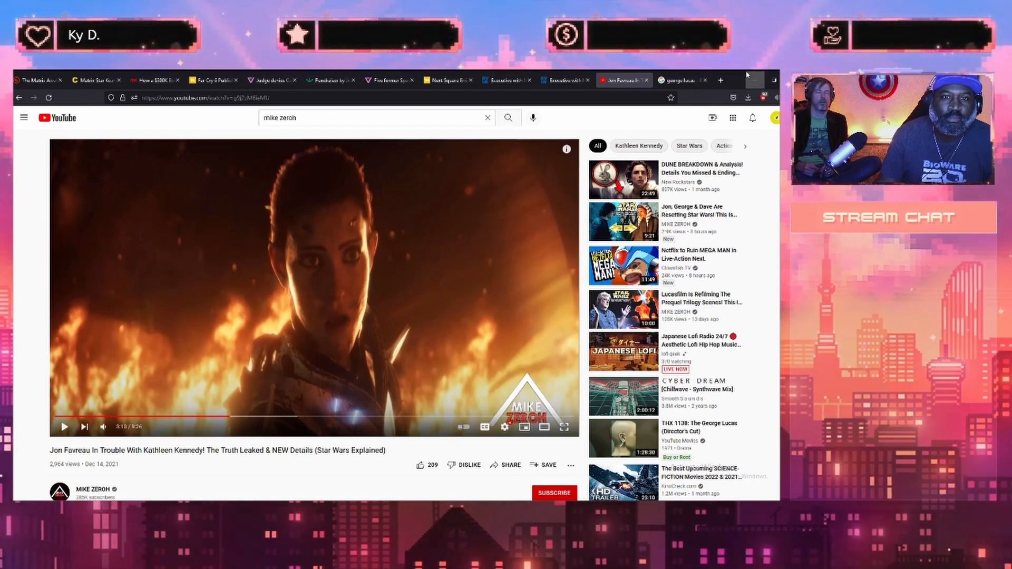
Search 'star wars the a' in a new tab and scroll the Acolyte results.
click(720, 79)
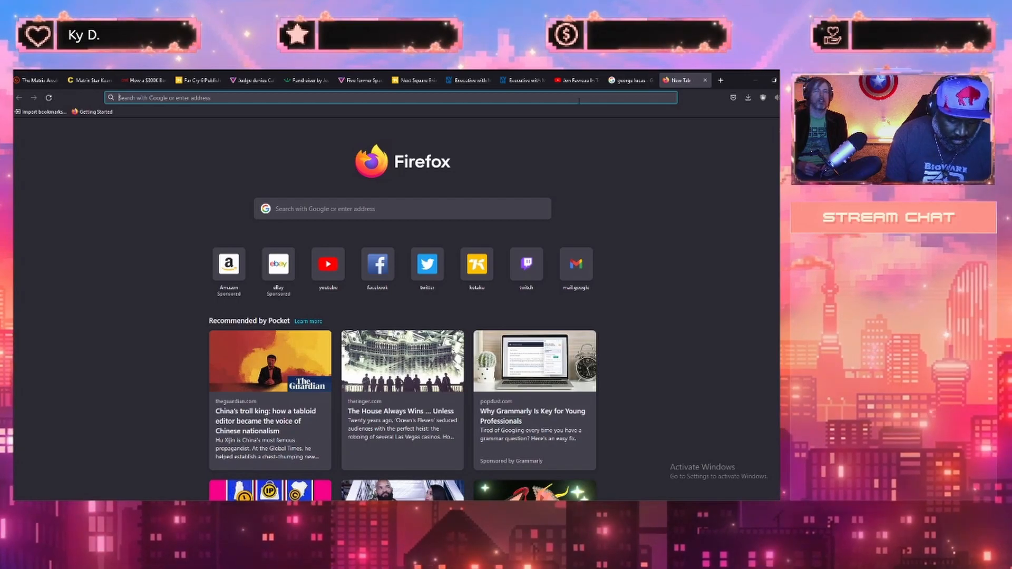
text(star wars the a)
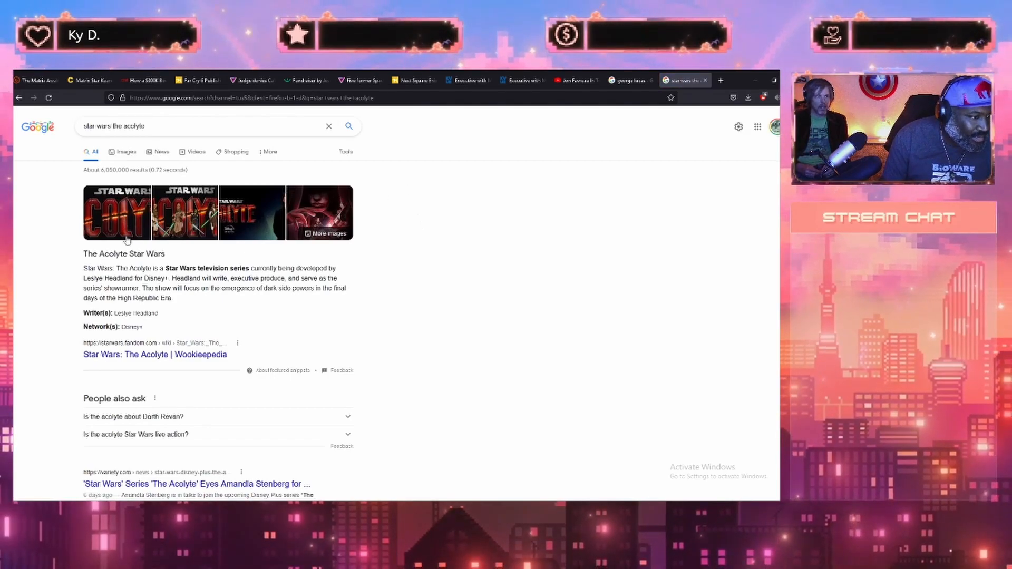
scroll(down, 3)
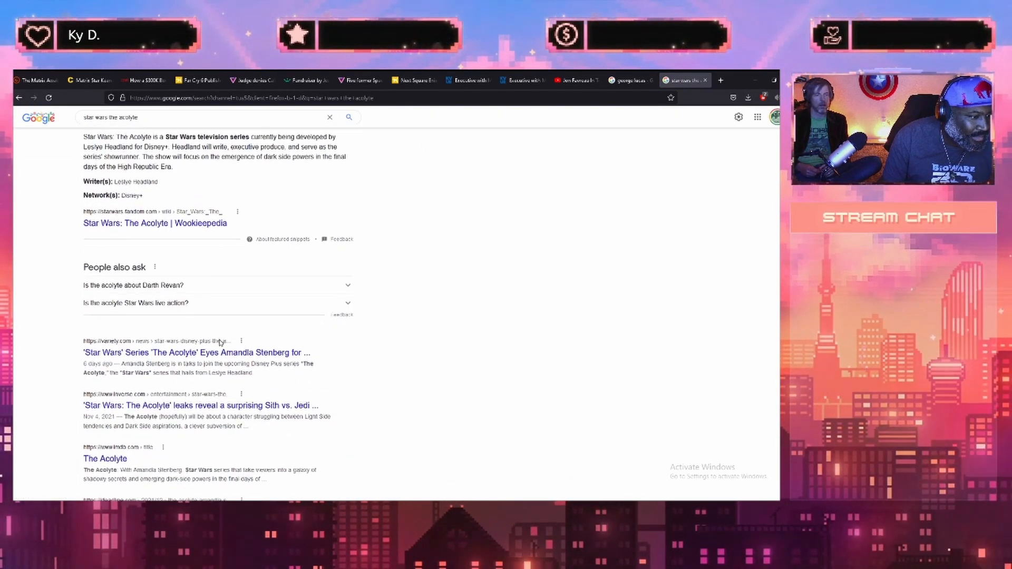
scroll(down, 3)
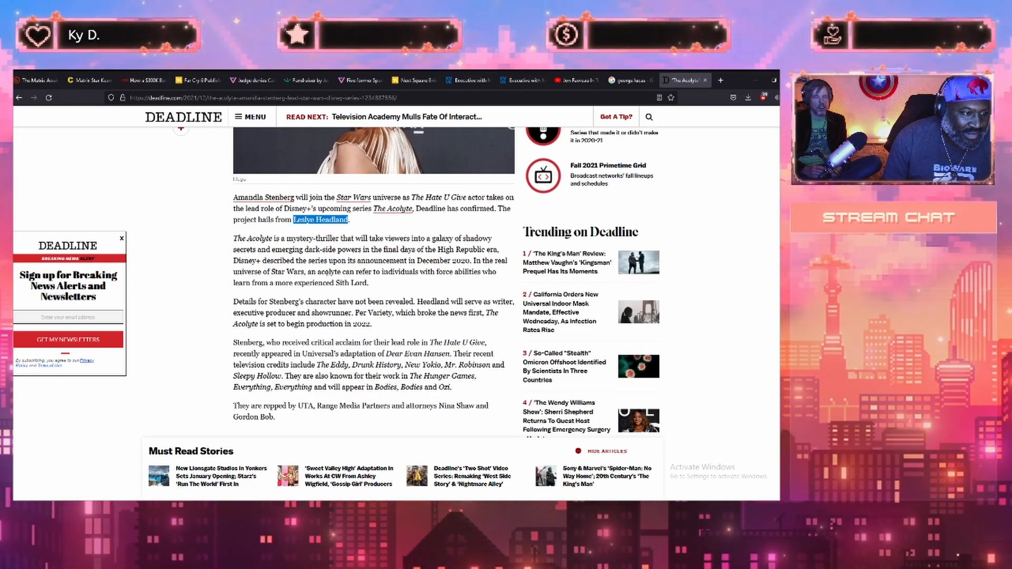
Read the Deadline Amandla Stenberg article, return to results and go to The Acolyte's IMDb page.
scroll(down, 3)
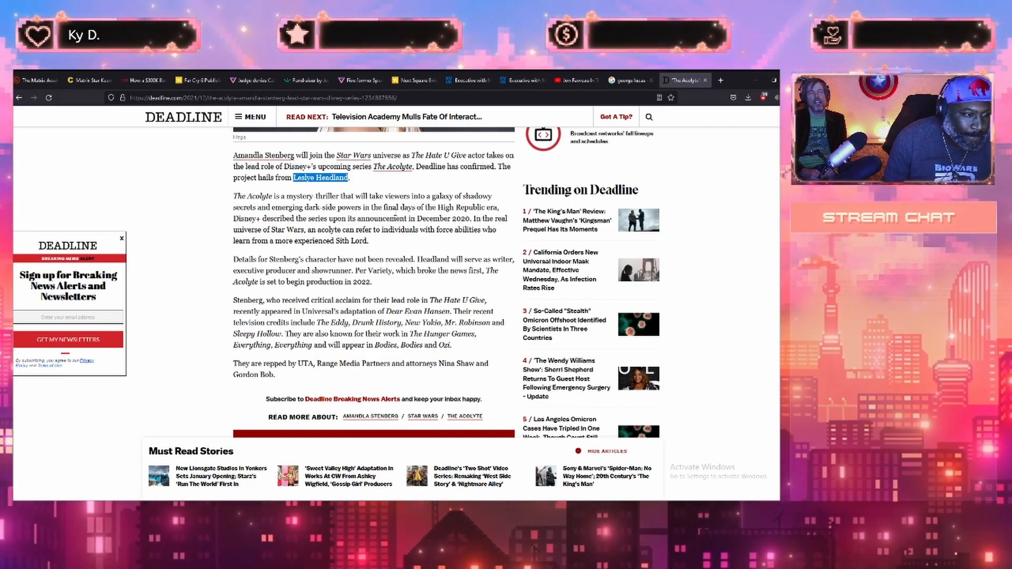
click(19, 97)
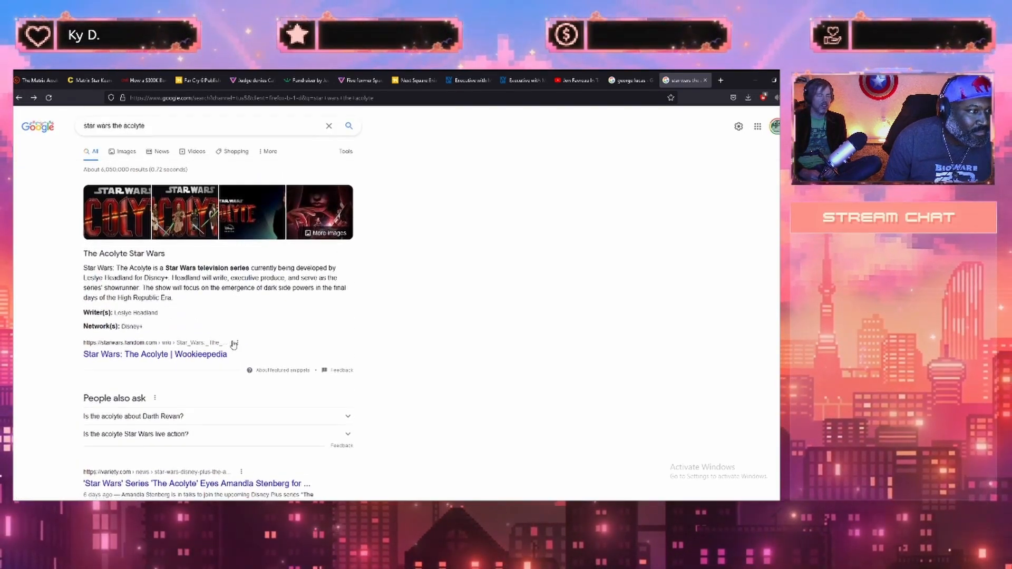
scroll(down, 3)
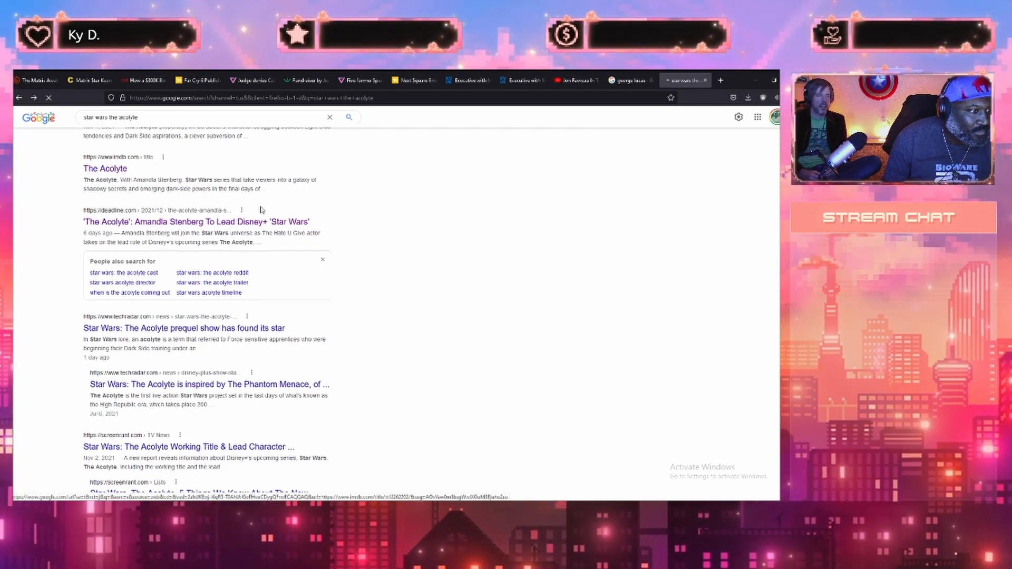
click(104, 169)
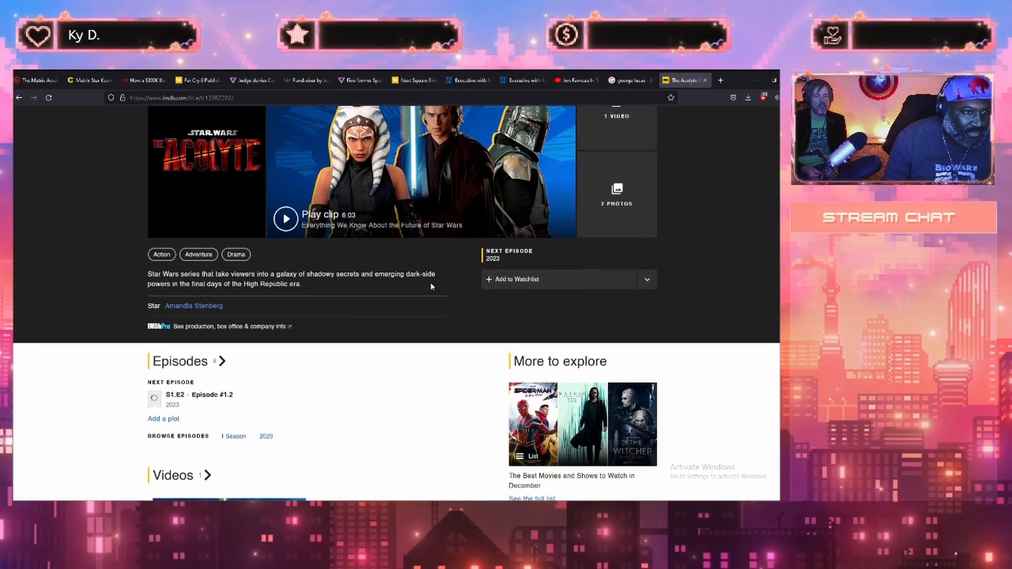
Browse The Acolyte's IMDb cast and crew page, then close it.
scroll(down, 3)
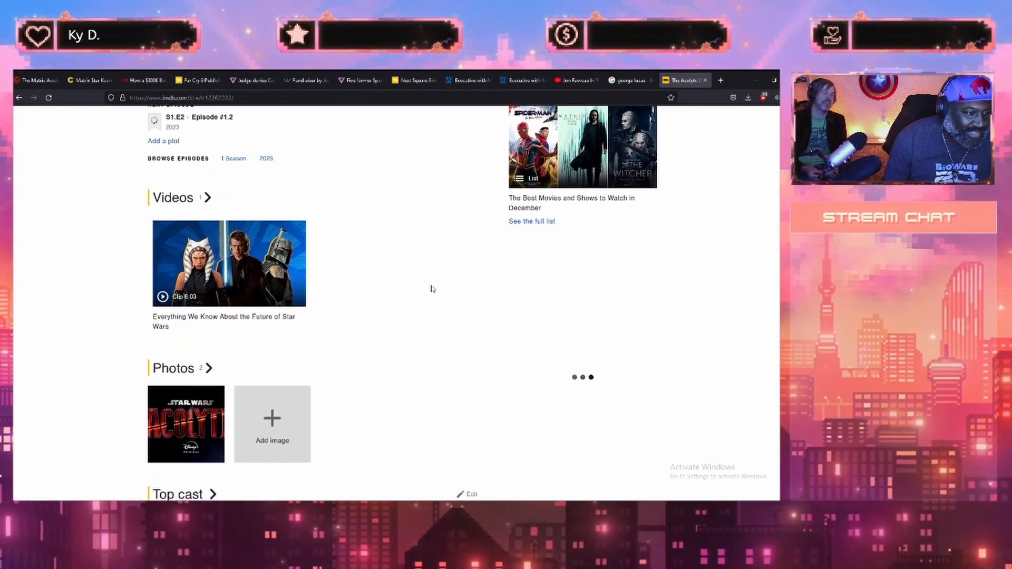
scroll(down, 3)
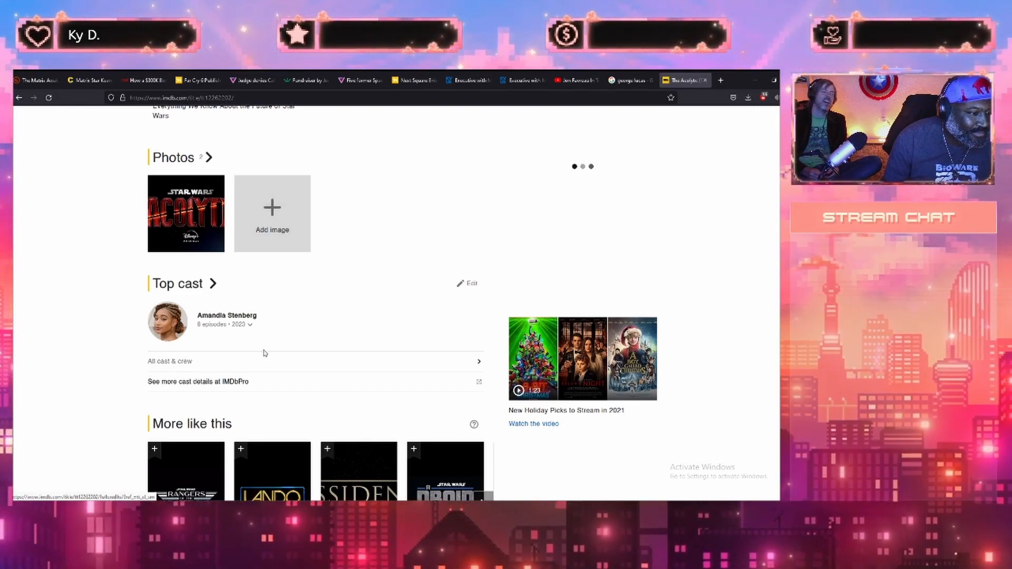
scroll(down, 3)
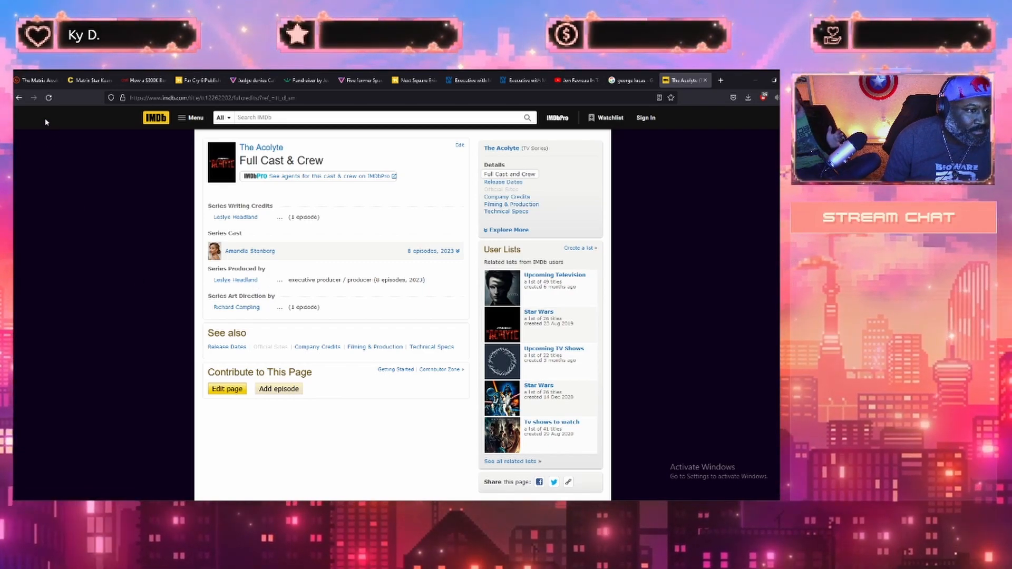
click(19, 97)
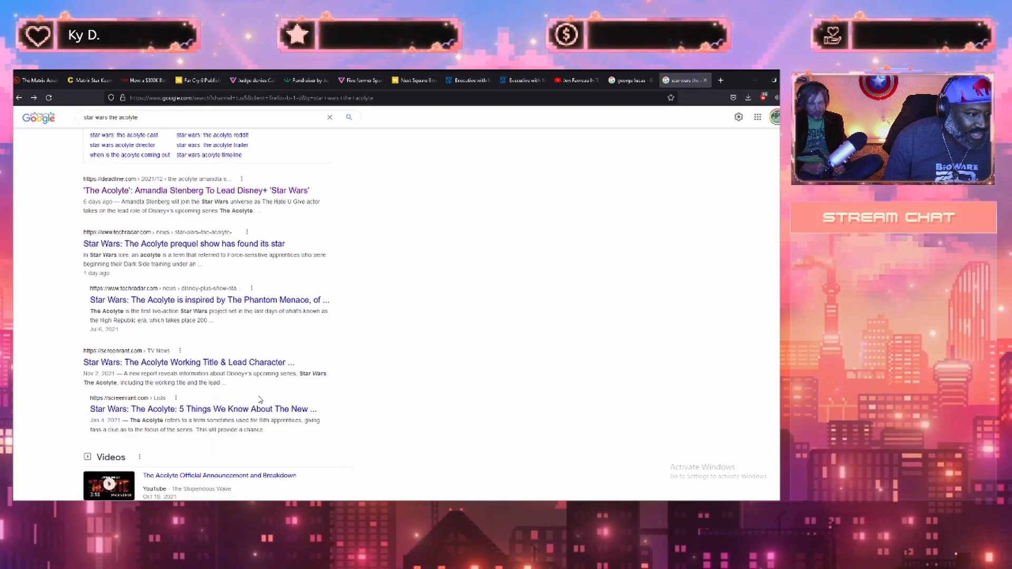
Scroll through the remaining 'star wars the acolyte' Google results.
scroll(down, 3)
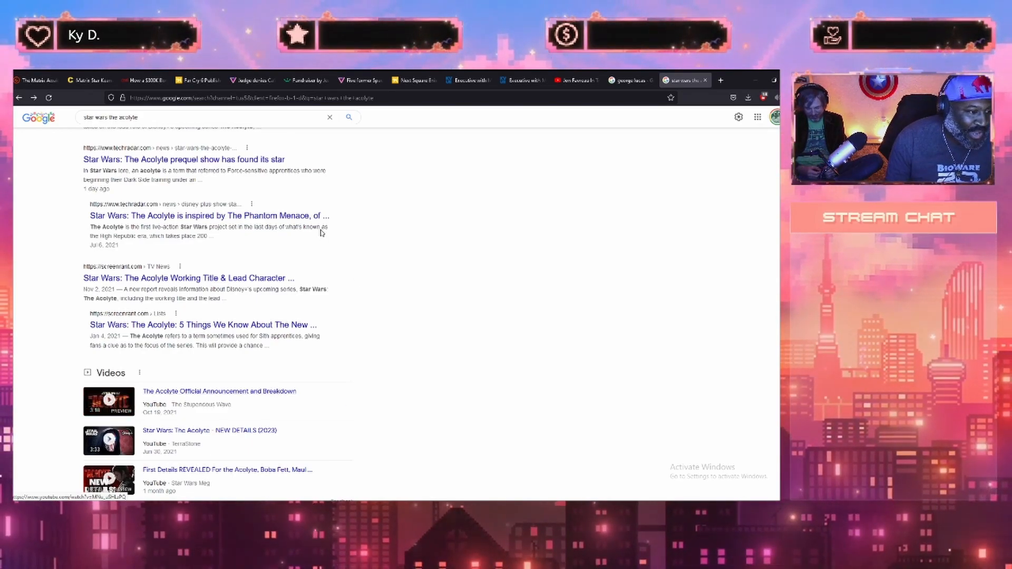
scroll(down, 3)
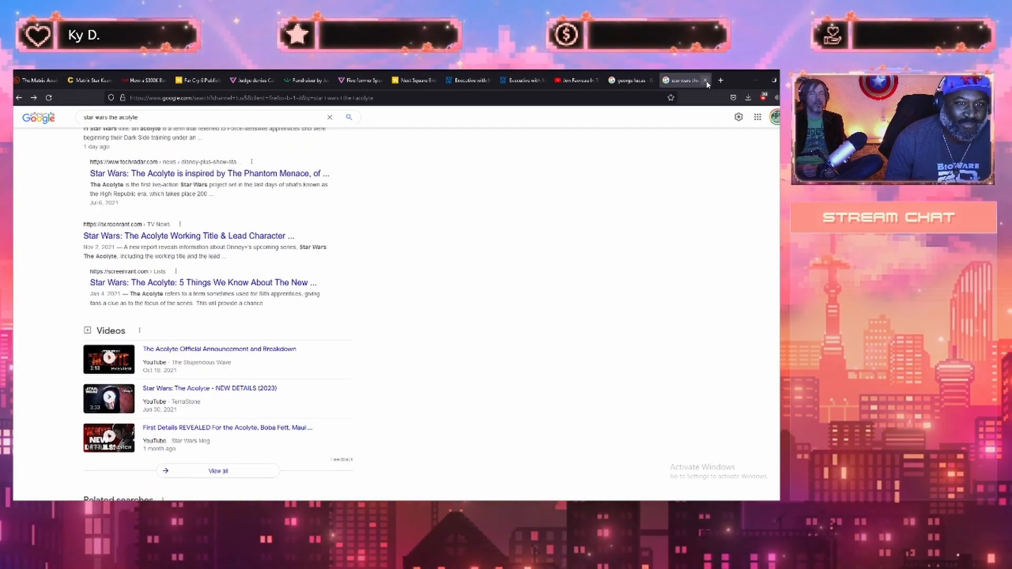
scroll(down, 3)
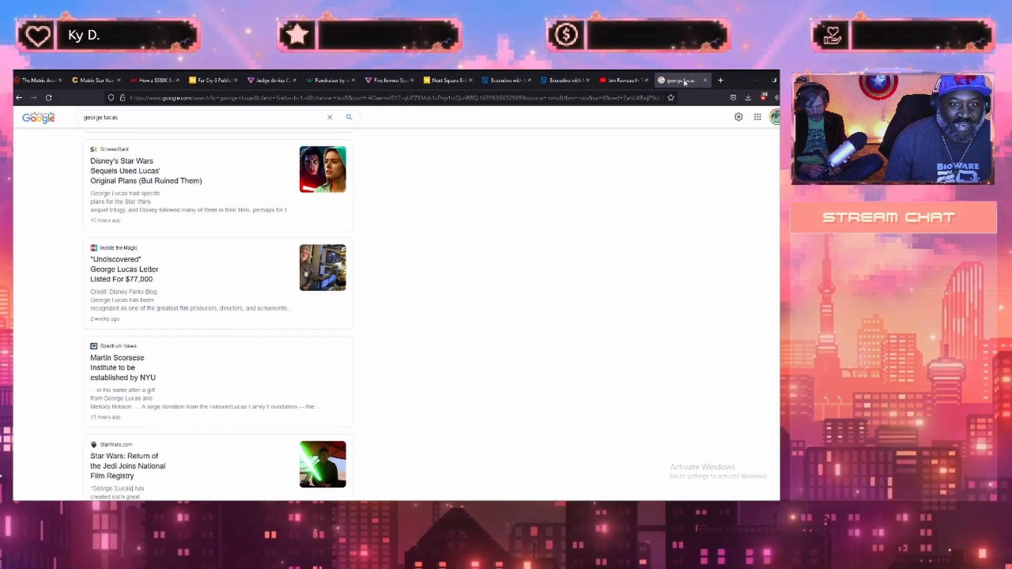
Close the George Lucas results tab, returning to YouTube.
click(677, 79)
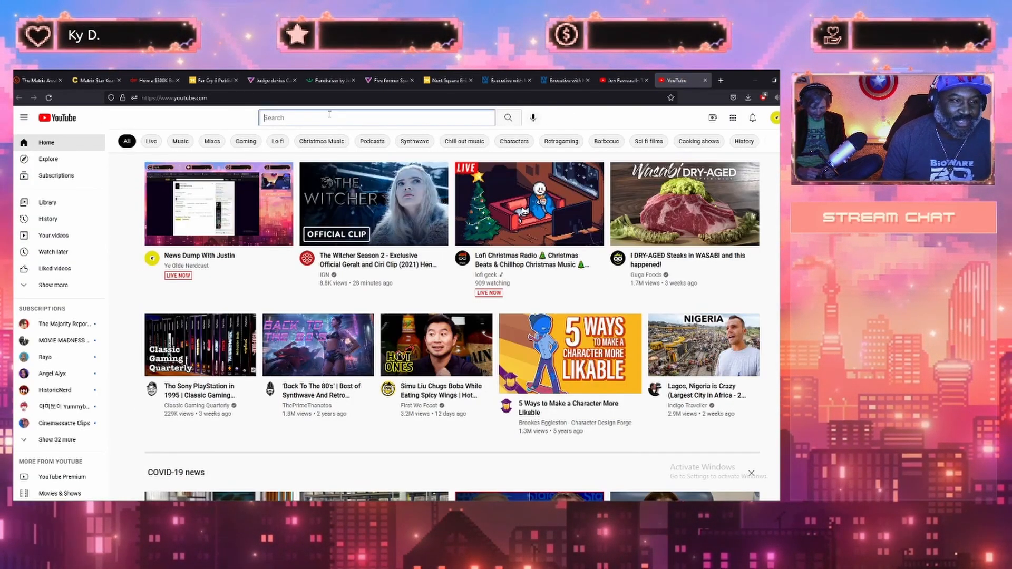
Search YouTube for 'geeks anbd' and go to the Geeks + Gamers channel.
text(geeks anbd)
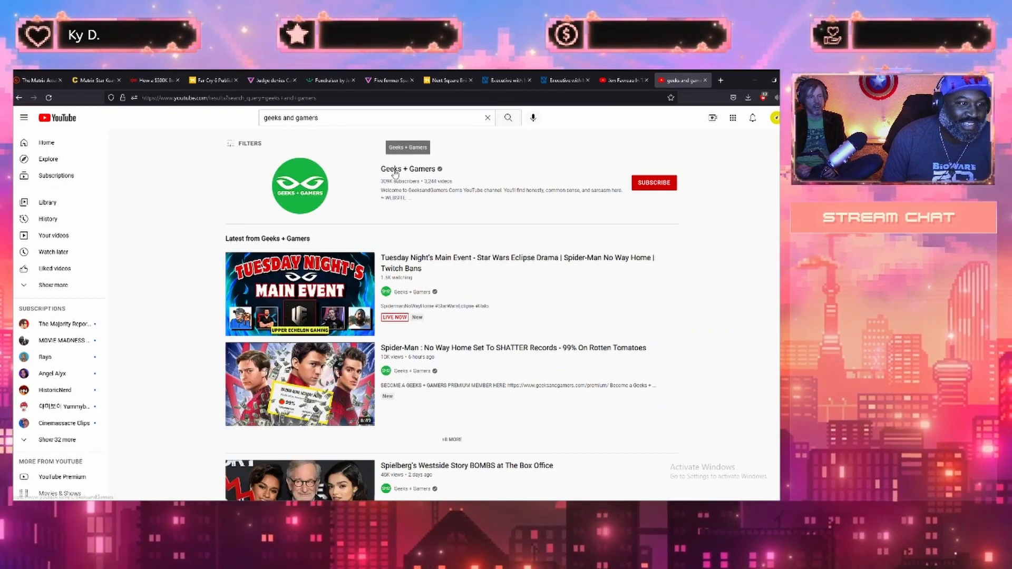
click(406, 168)
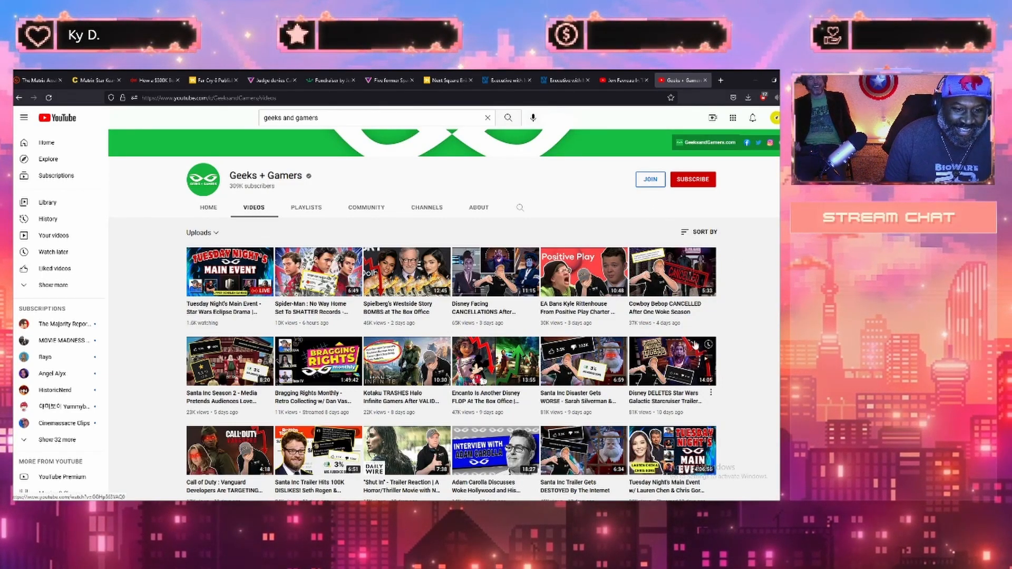
mouse_move(582, 271)
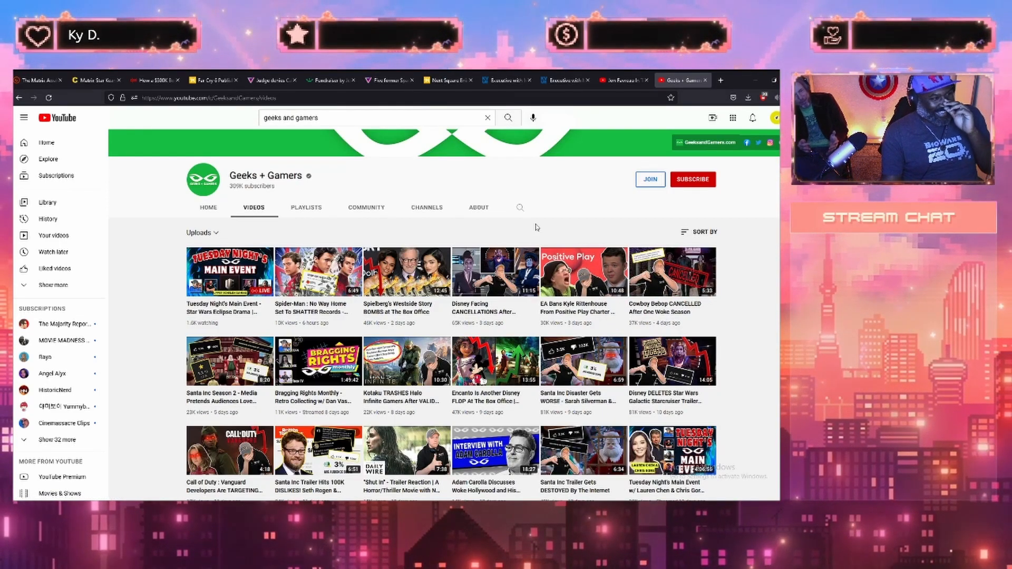
mouse_move(577, 230)
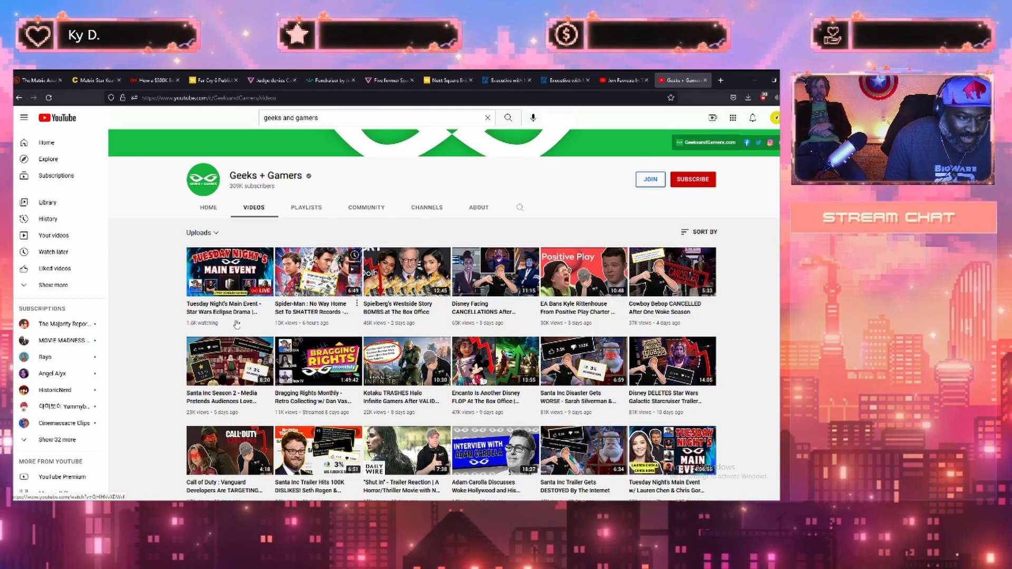
Scroll further down through the Geeks + Gamers uploads grid to browse older videos.
scroll(down, 3)
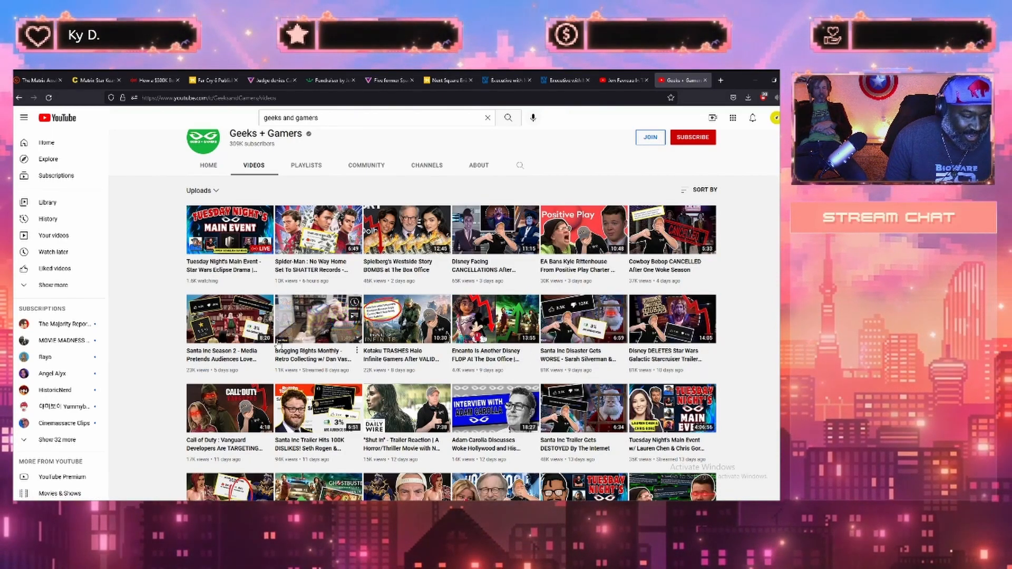
scroll(down, 3)
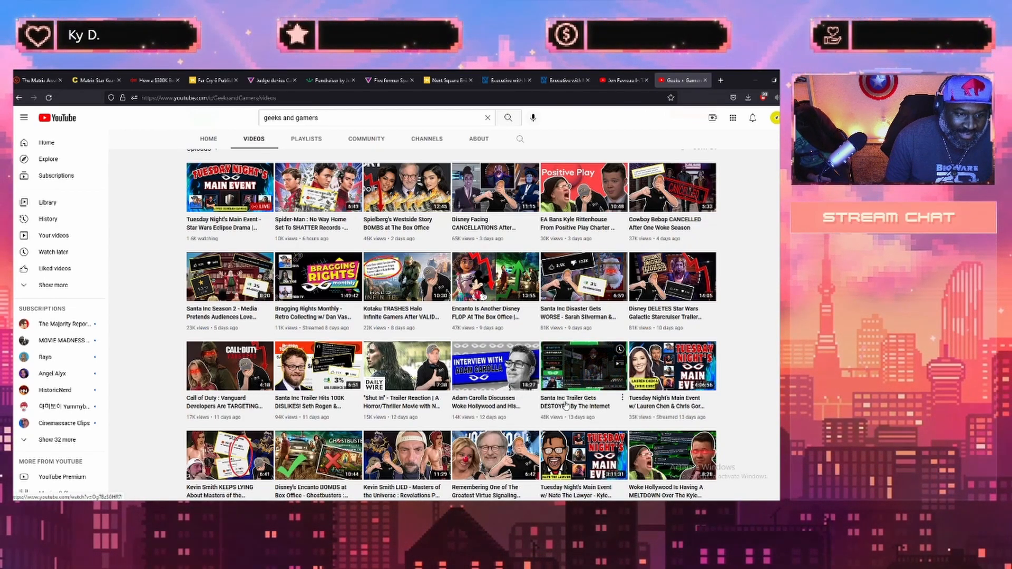
mouse_move(570, 406)
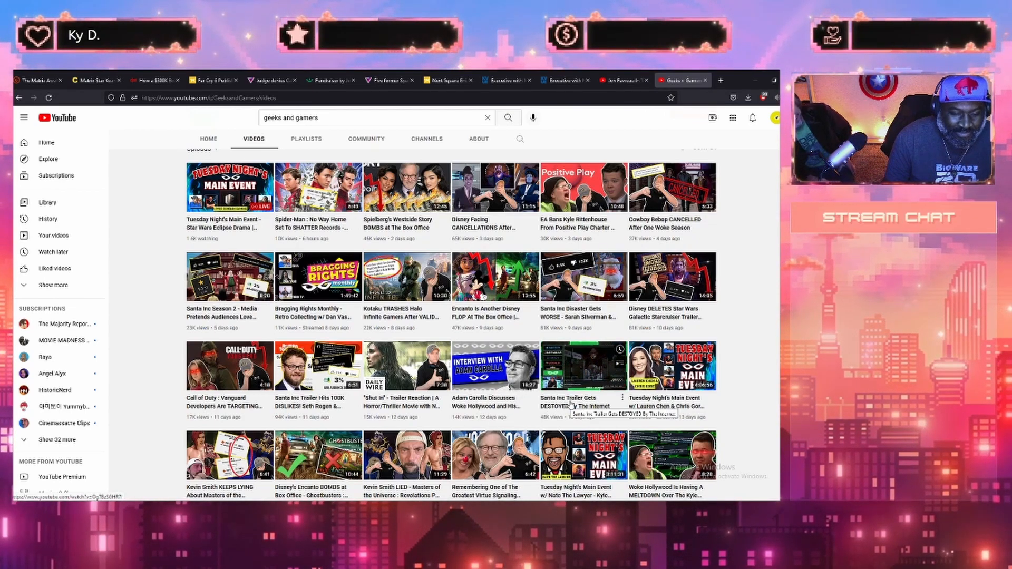
scroll(down, 3)
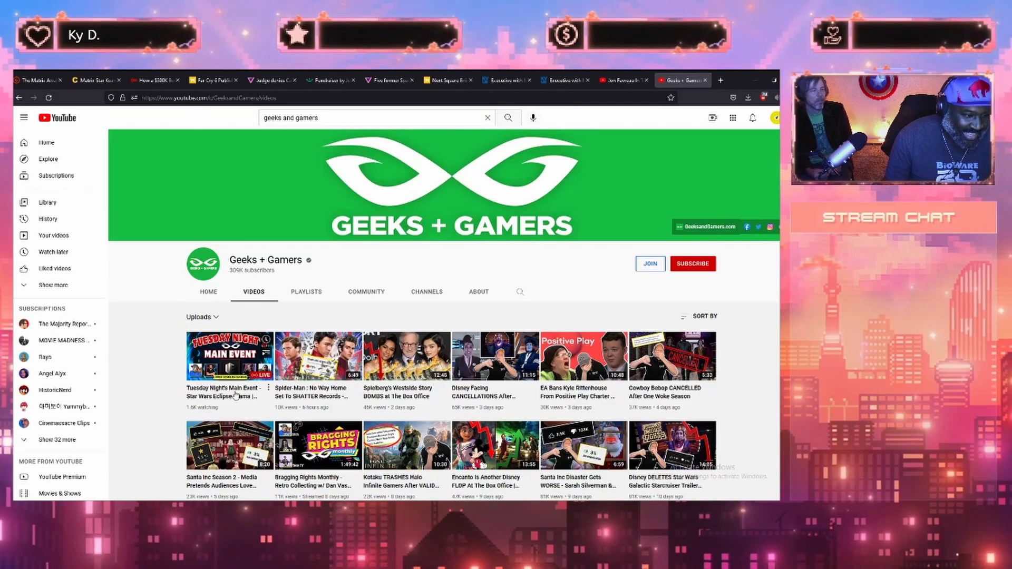
mouse_move(533, 403)
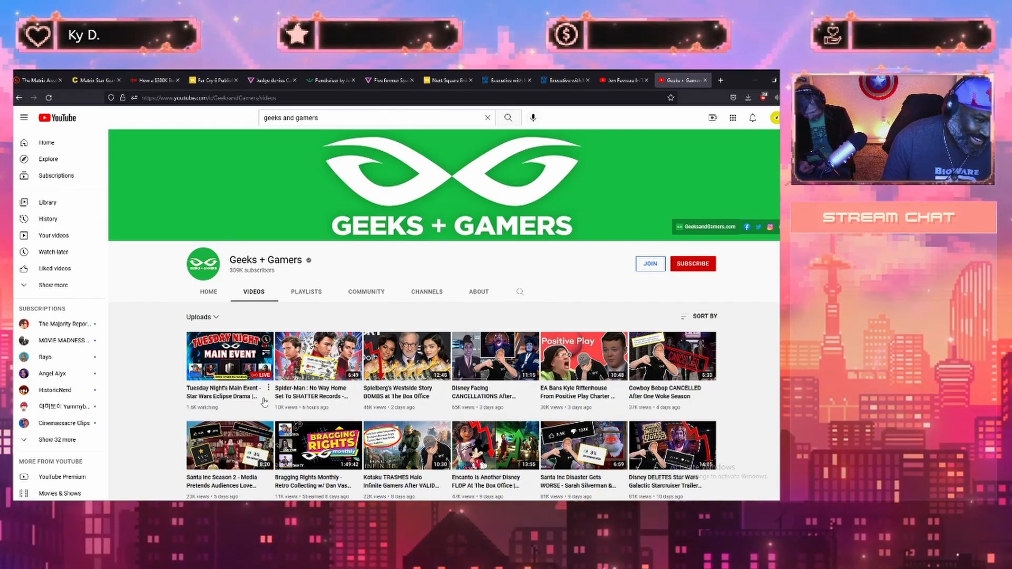
mouse_move(153, 278)
text(mike zeroh)
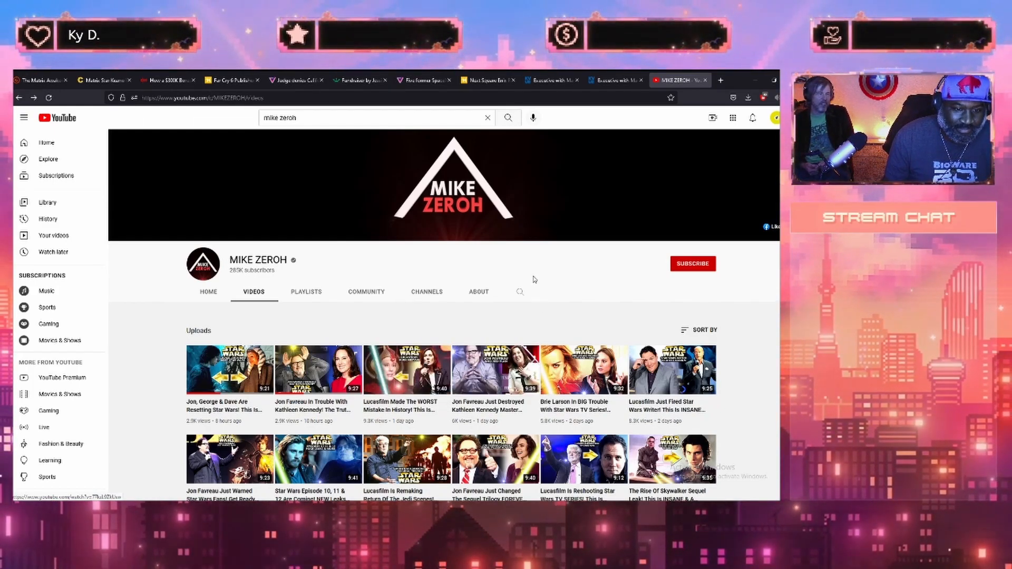
scroll(down, 3)
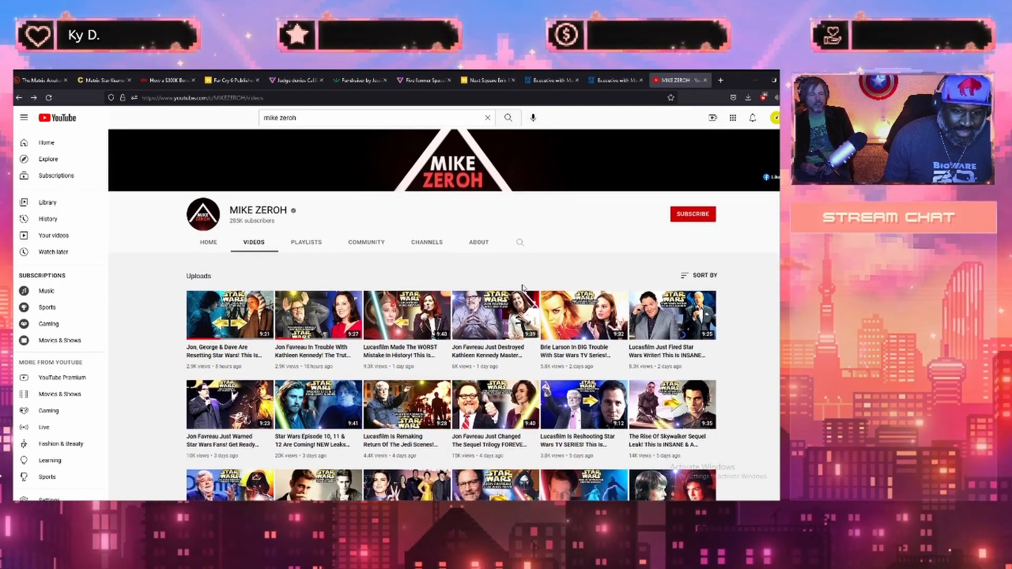
scroll(down, 3)
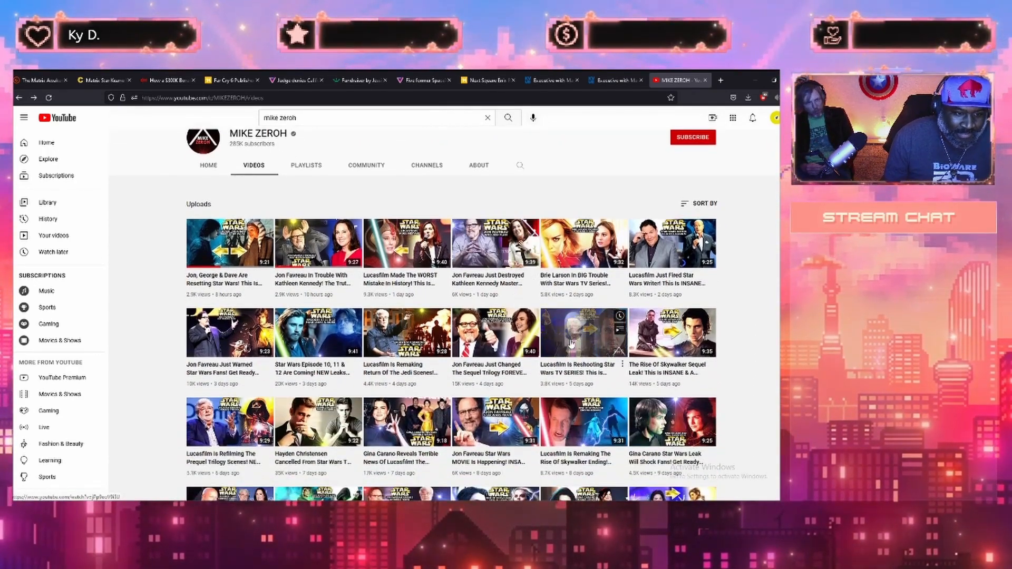